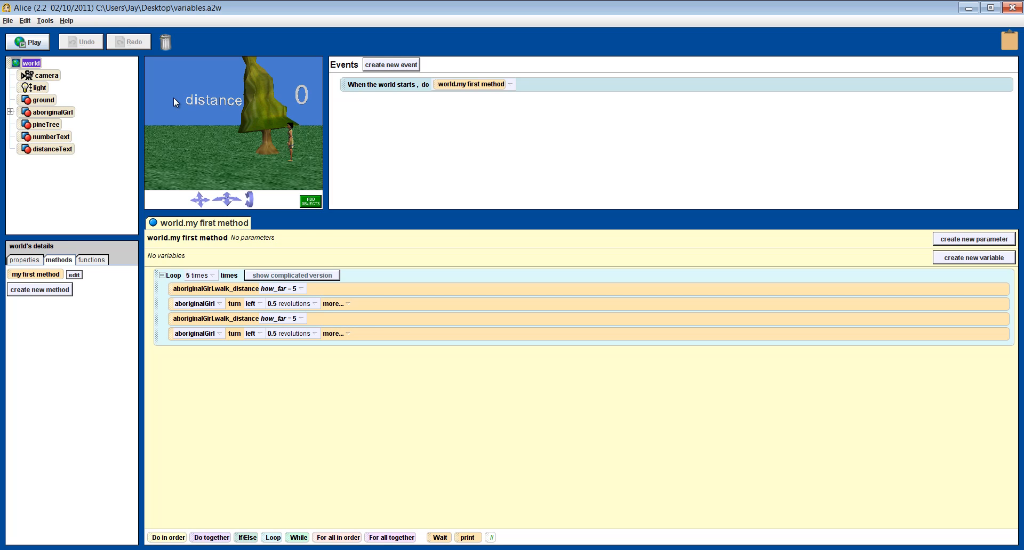
mouse_move(55, 129)
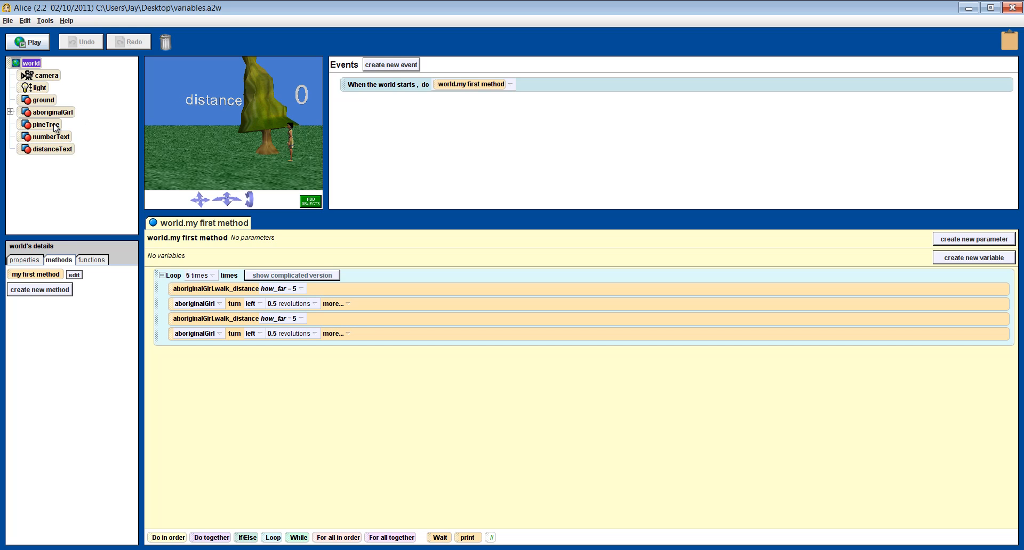
- Create a Number variable distancceFromGirl with starting value 1 on pineTree
left_click(45, 123)
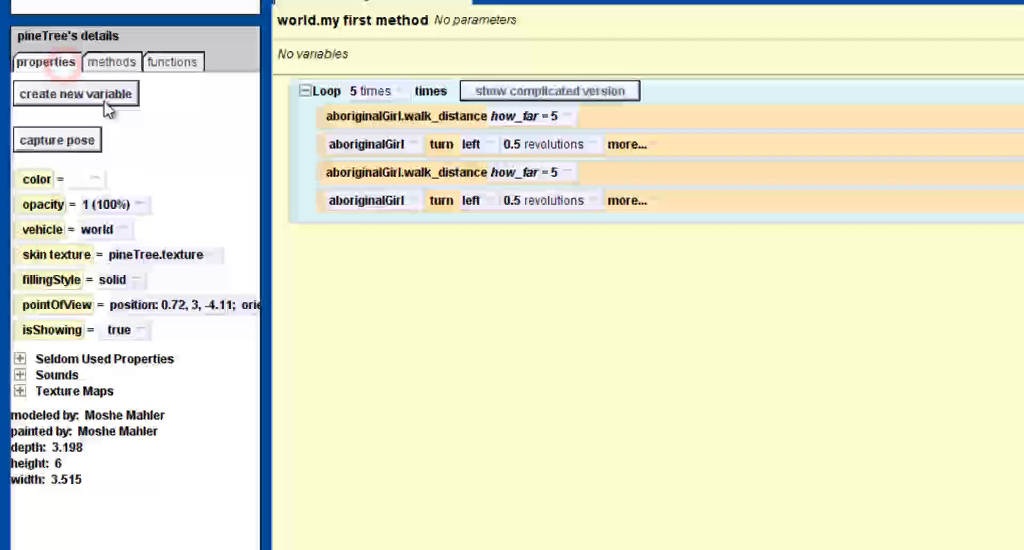
left_click(76, 94)
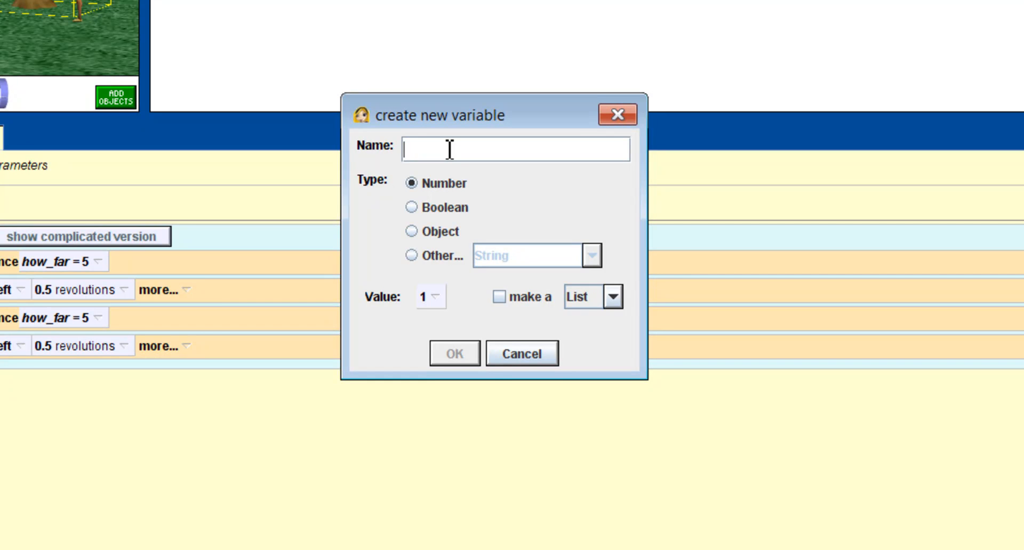
type("distanceeF")
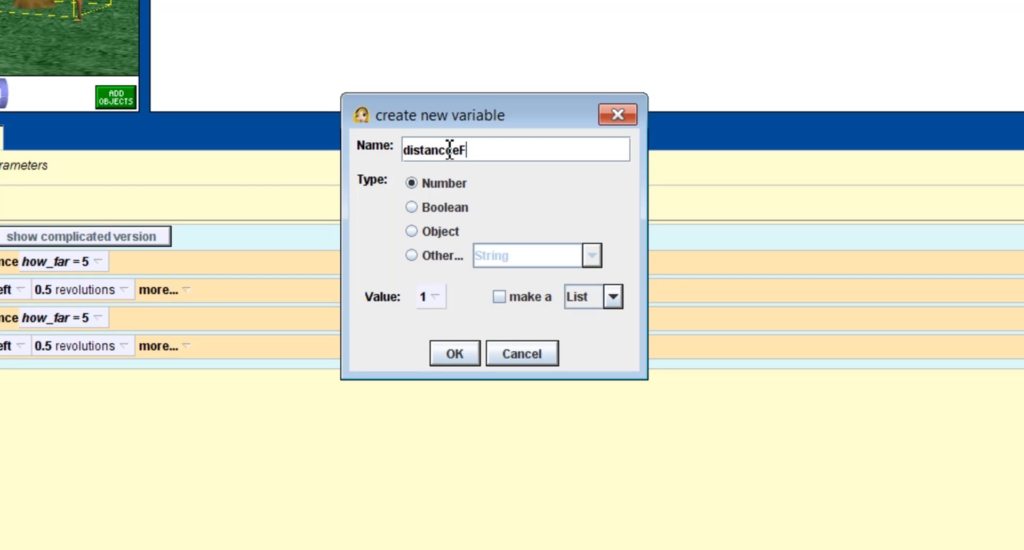
type("romGil")
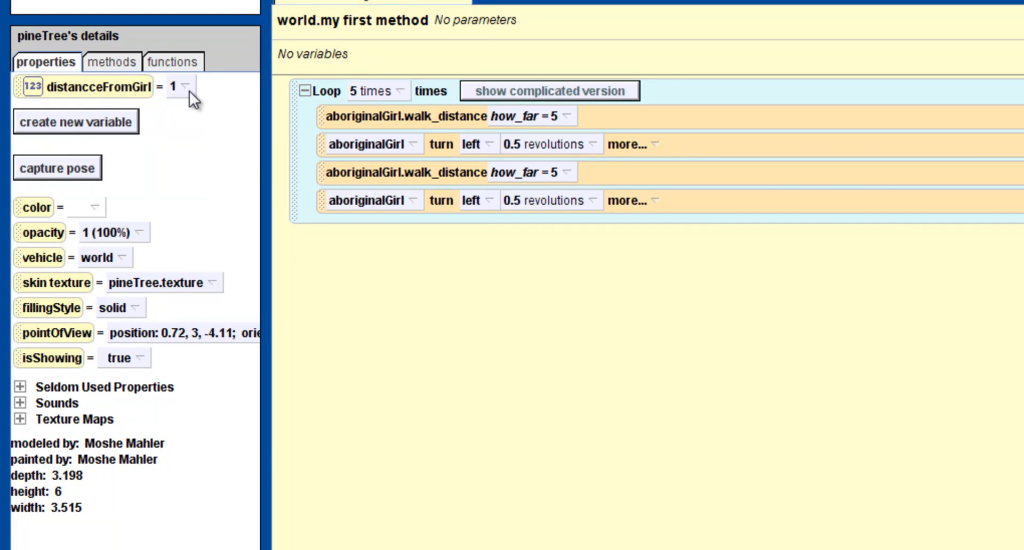
mouse_move(111, 94)
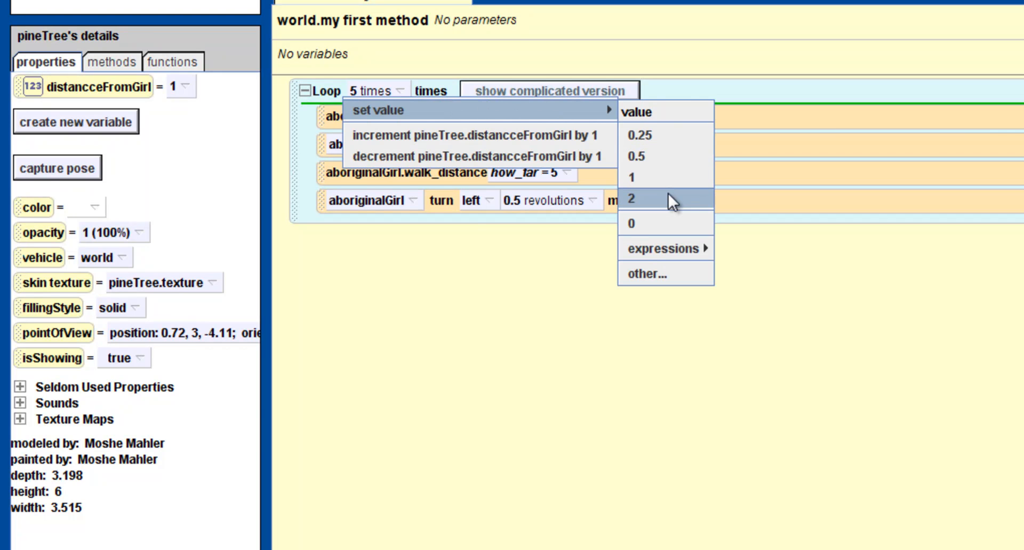
- Add loop steps setting distancceFromGirl to 2 and distanceText's text to the default string
left_click(631, 199)
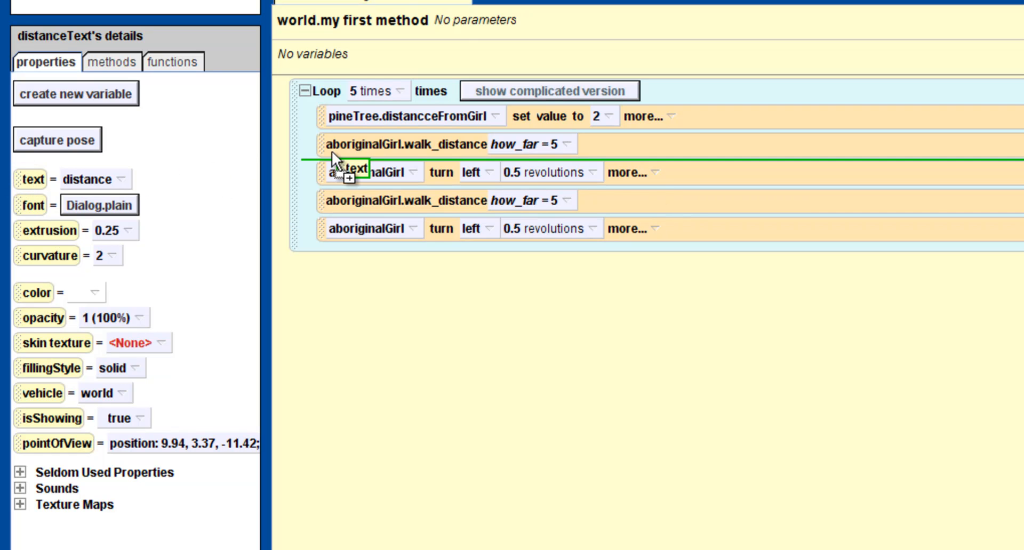
left_click(355, 169)
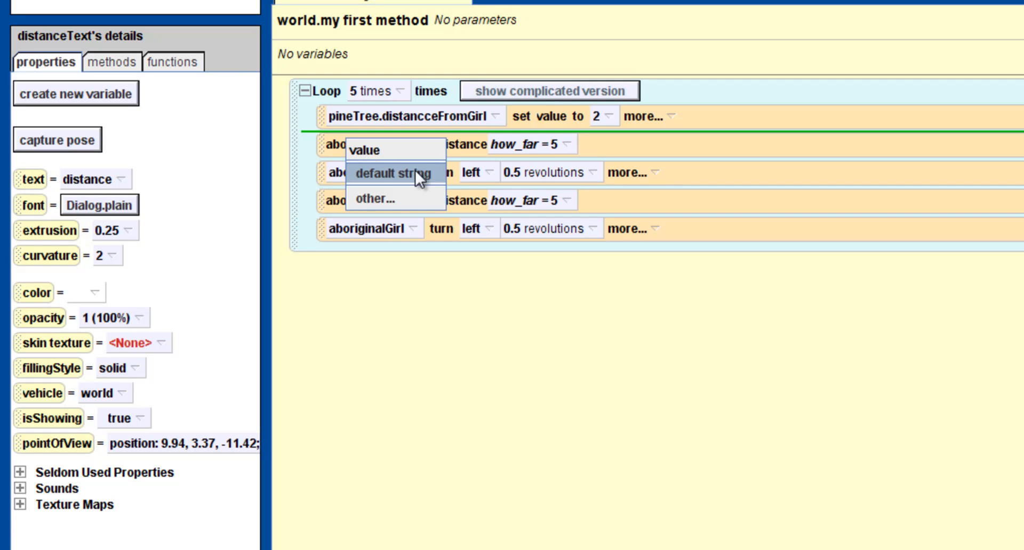
left_click(393, 173)
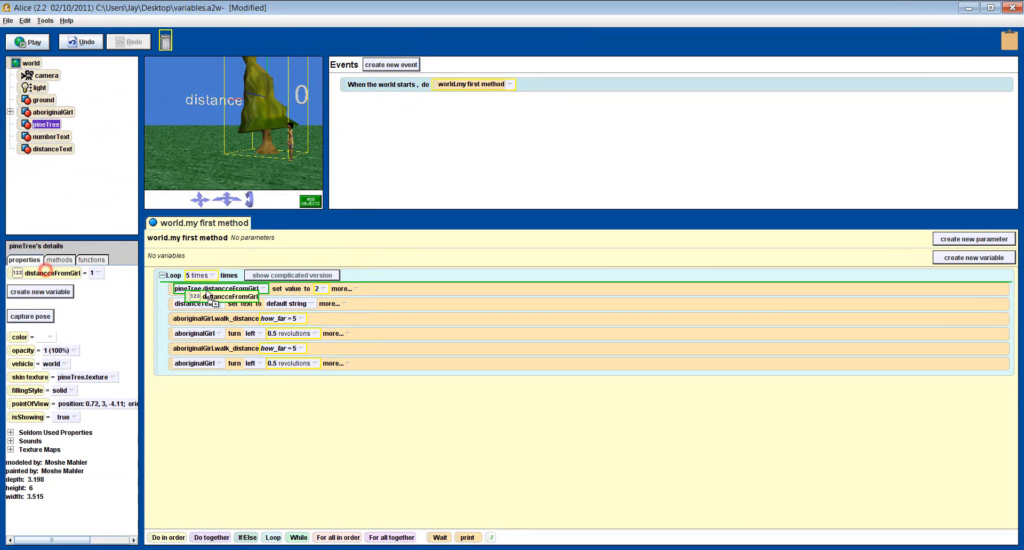
- Replace the text value with the world's 'what as a string' function applied to world
left_click_drag(220, 295, 346, 313)
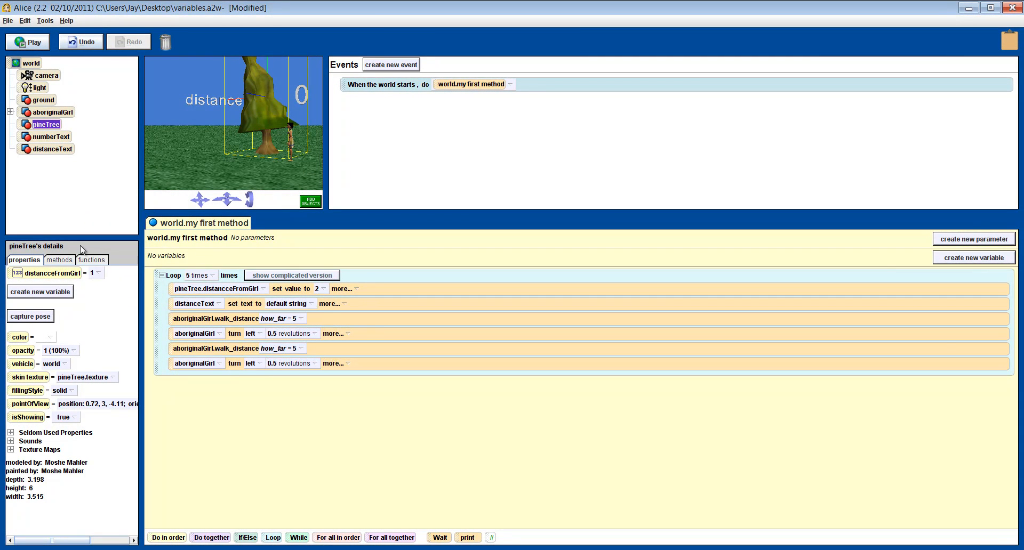
left_click(31, 63)
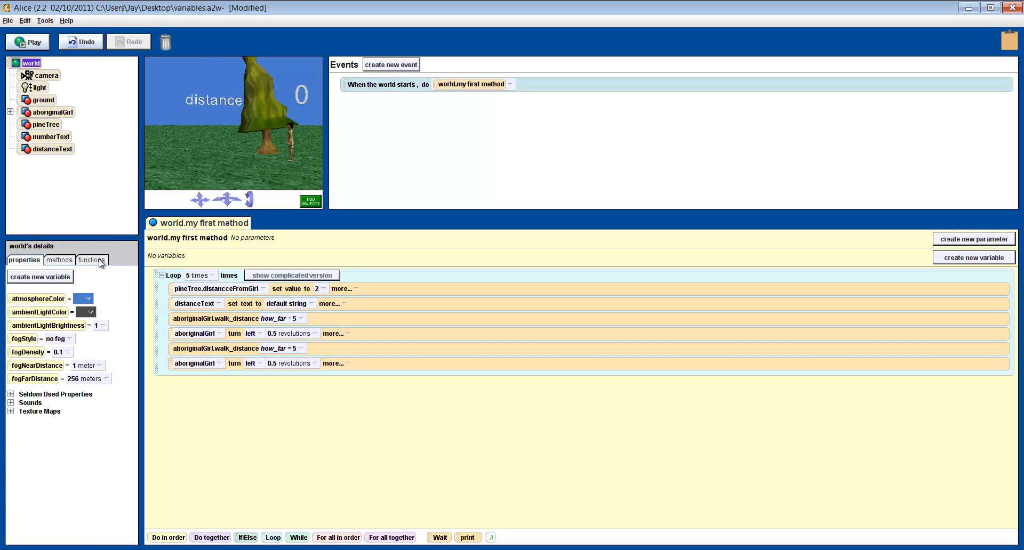
left_click(92, 261)
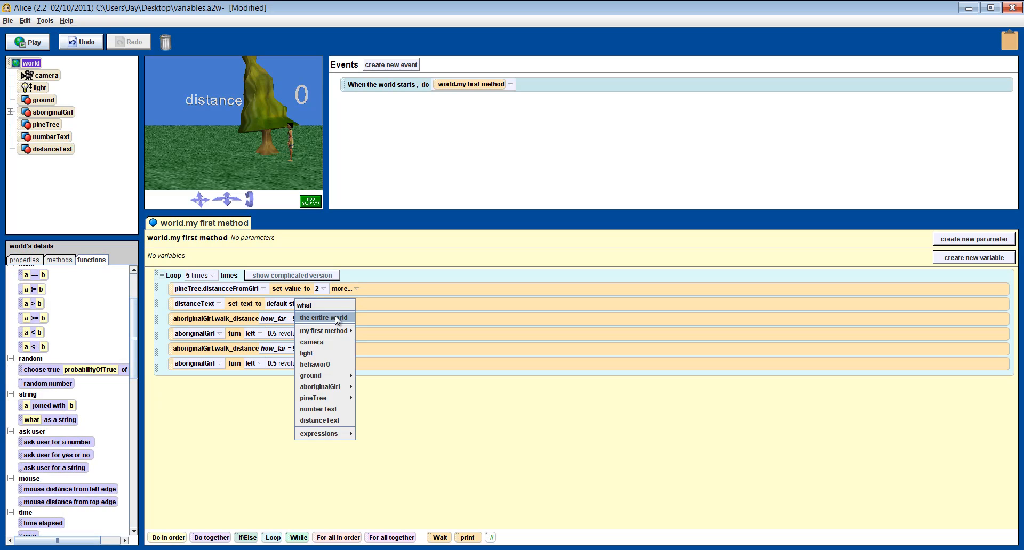
left_click(323, 318)
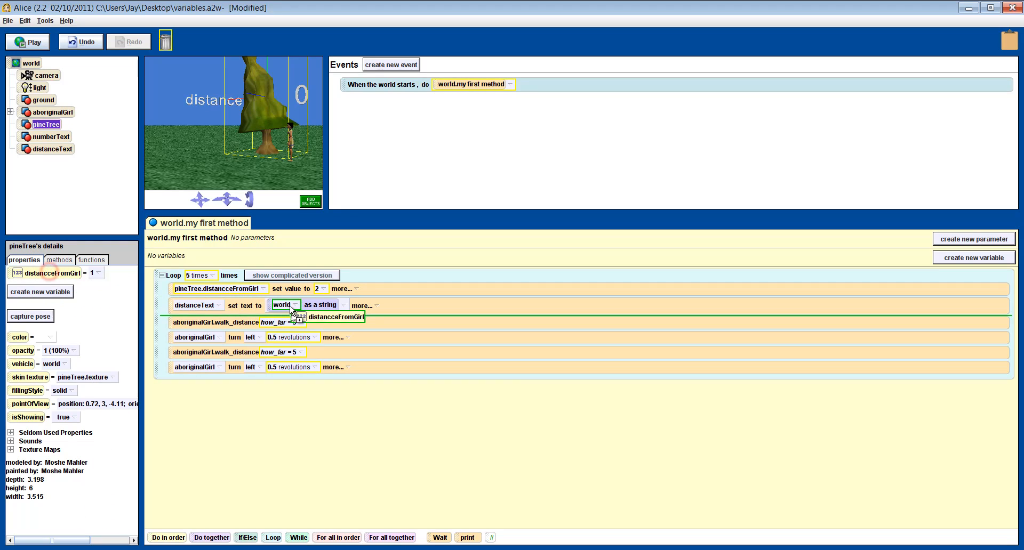
left_click(27, 42)
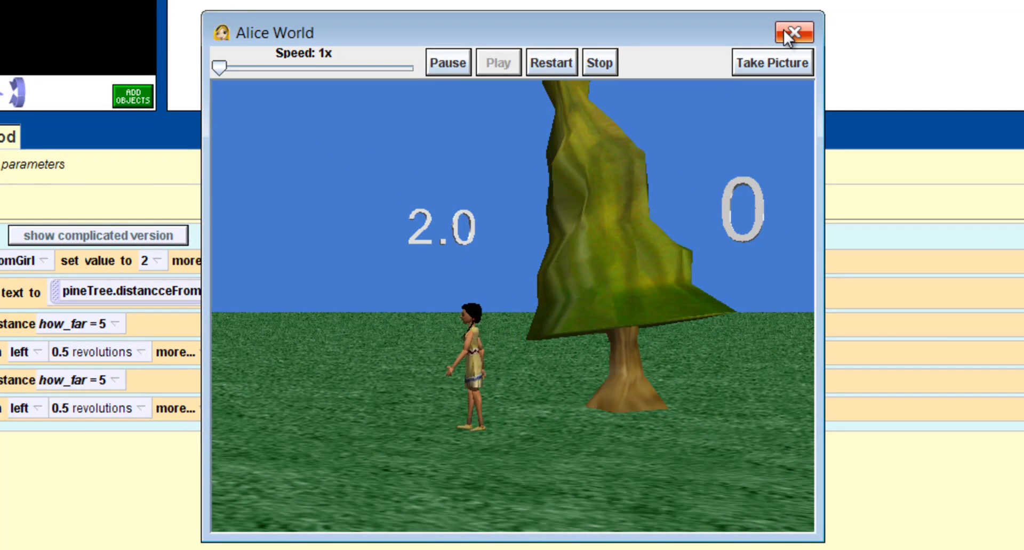
left_click(794, 33)
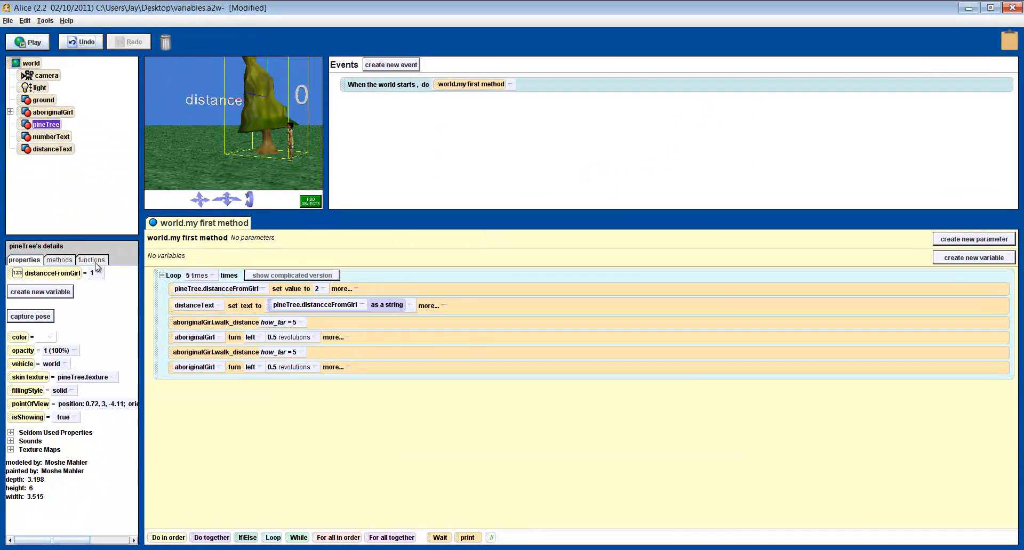
left_click(92, 260)
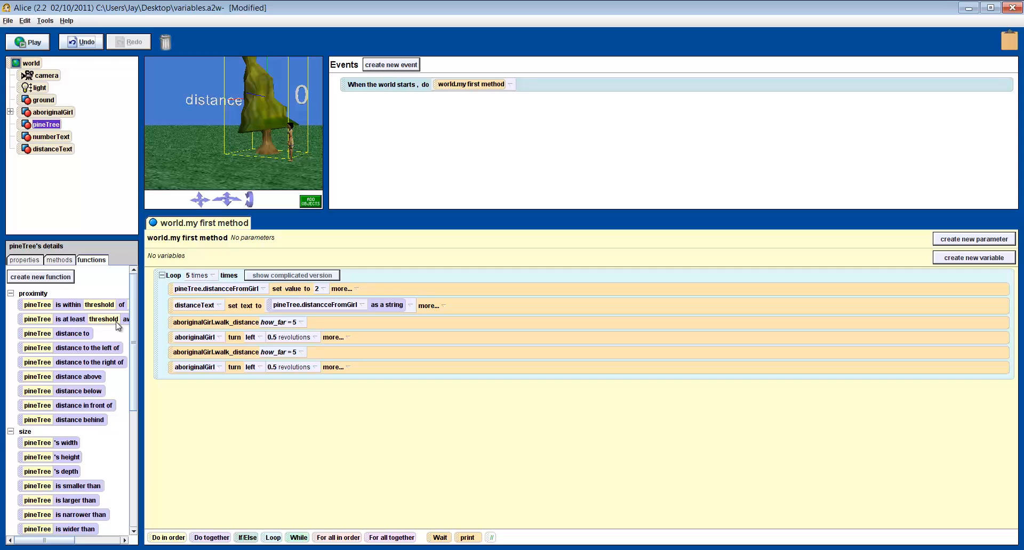
mouse_move(71, 334)
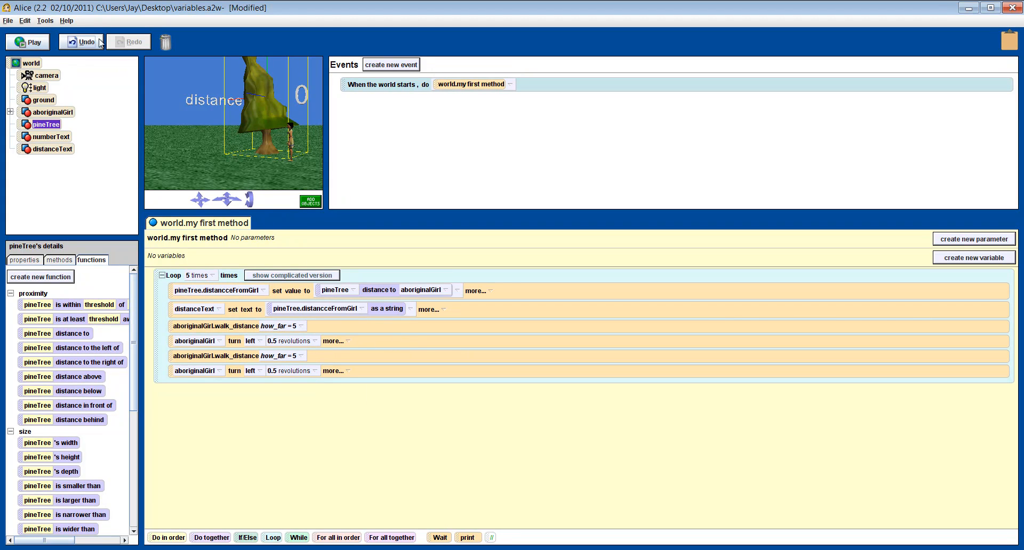
mouse_move(83, 89)
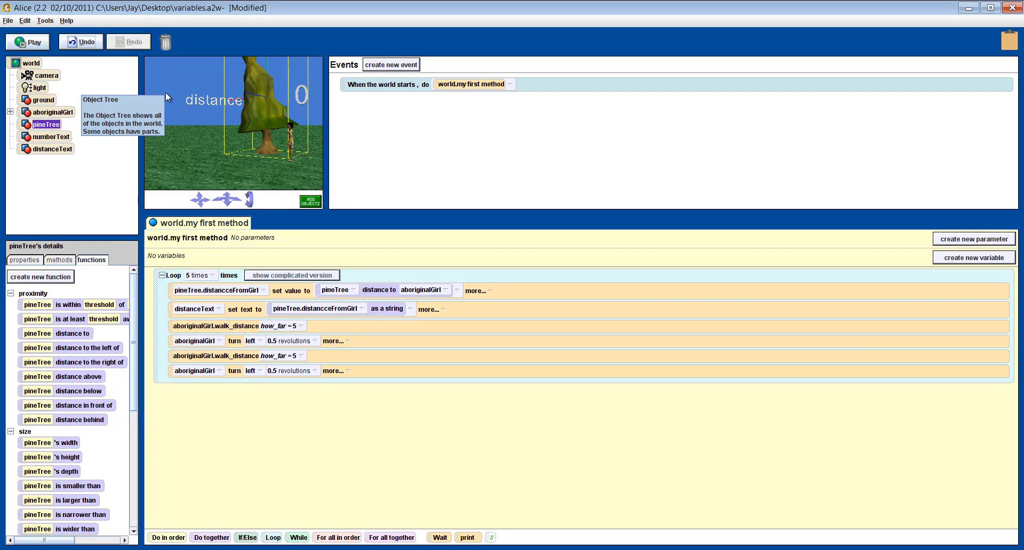
mouse_move(219, 252)
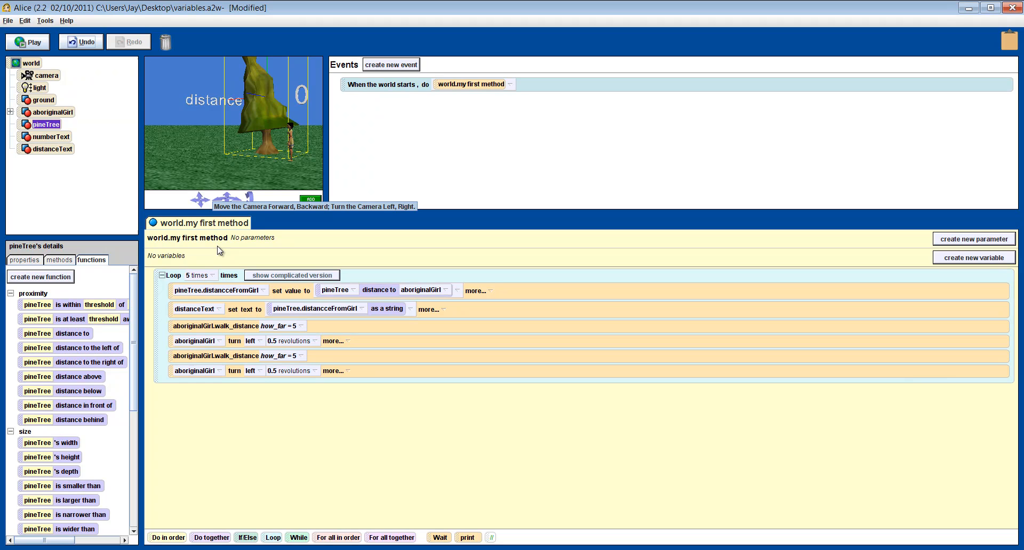
mouse_move(220, 253)
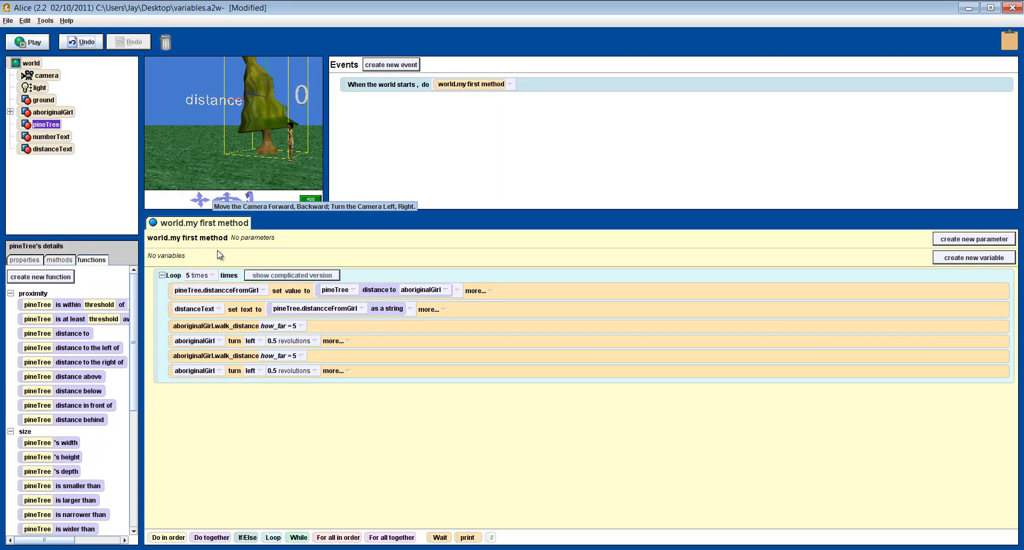
mouse_move(209, 224)
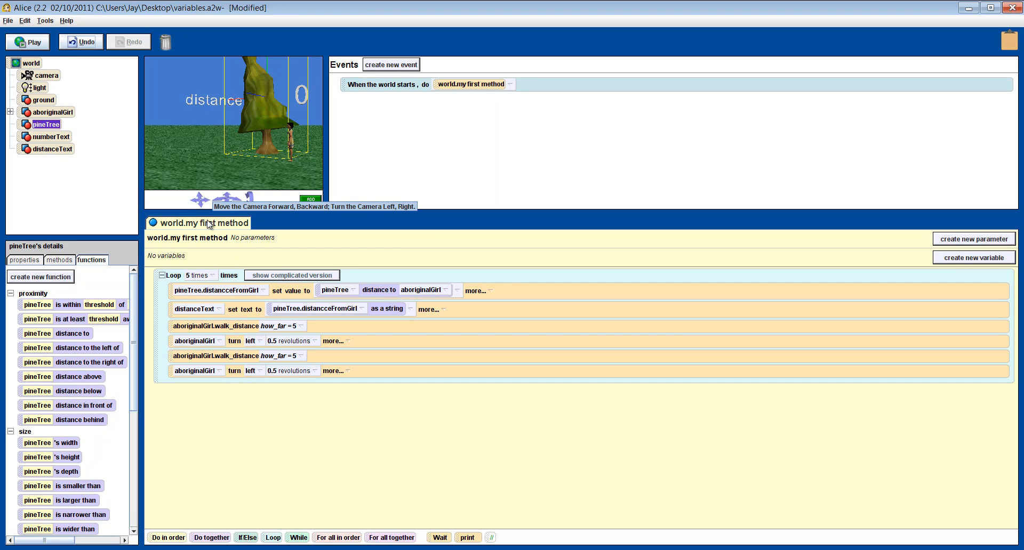
- Play the world to check the distance text, then copy the set-distance statement
left_click(27, 41)
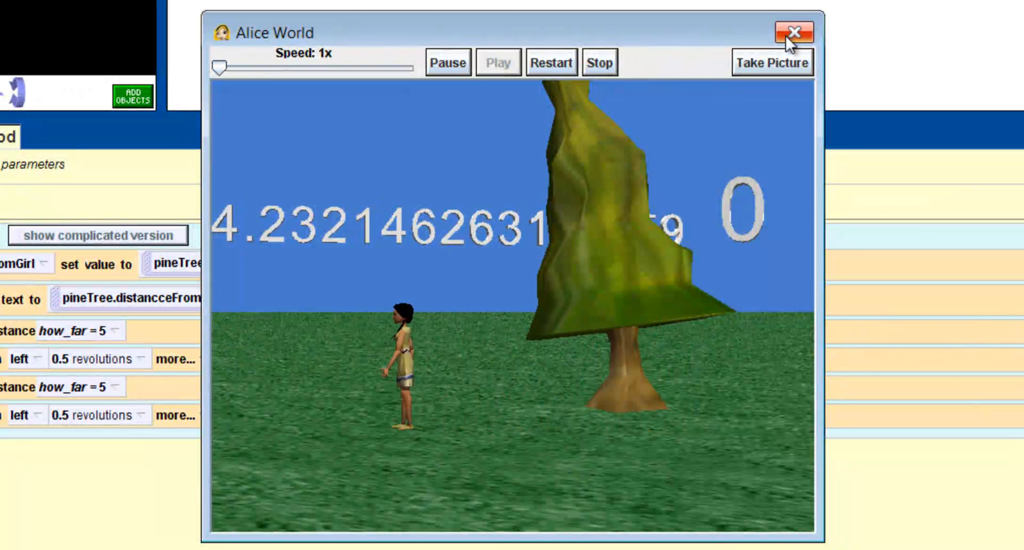
left_click(793, 32)
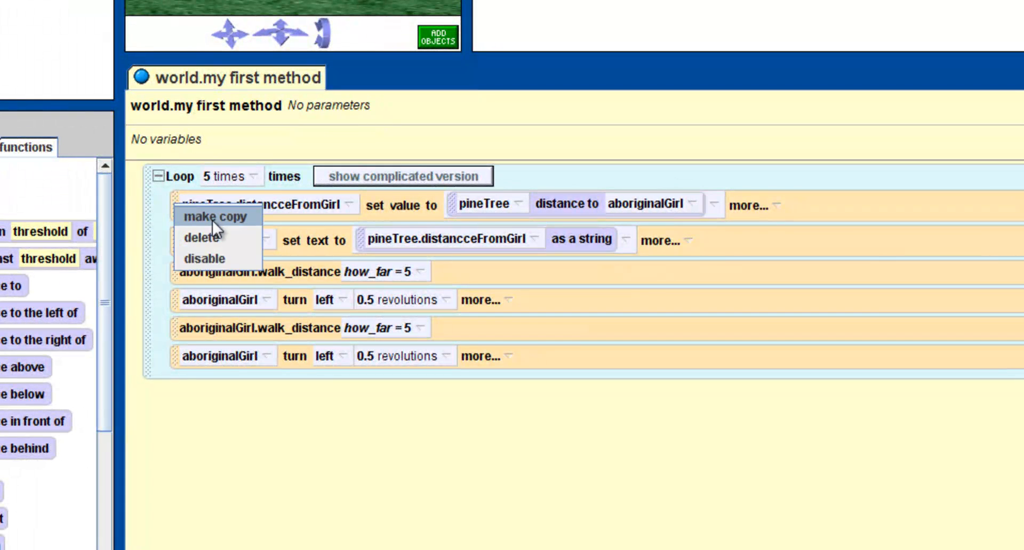
left_click(215, 217)
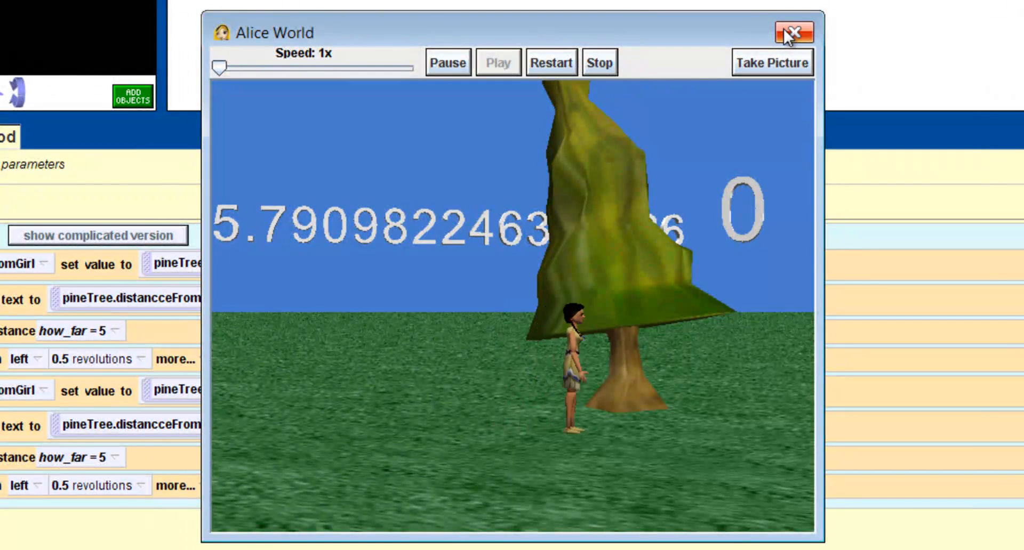
- Create world number variable walkPastTree and set its starting value to 0
left_click(793, 31)
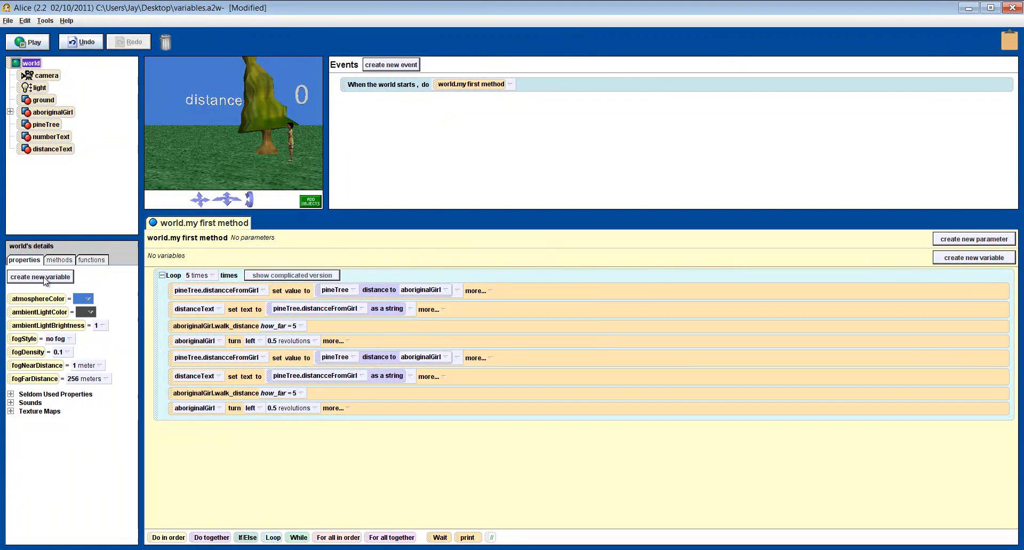
left_click(39, 277)
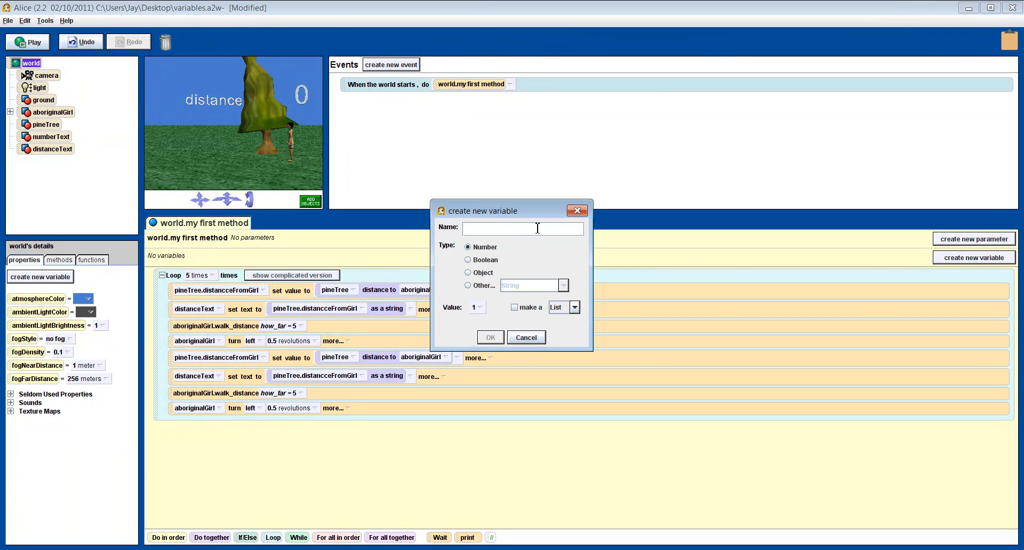
type("walkPastTr")
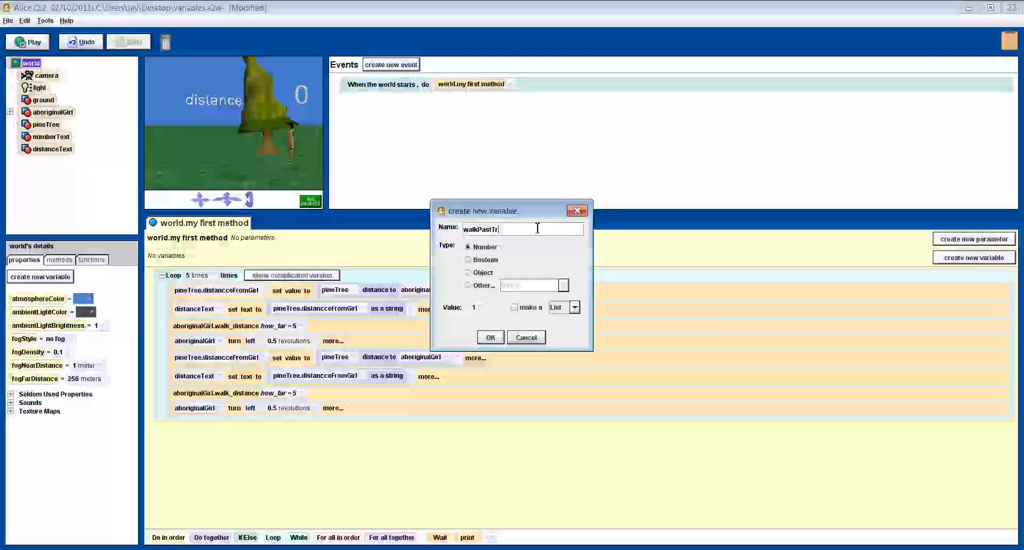
left_click(489, 337)
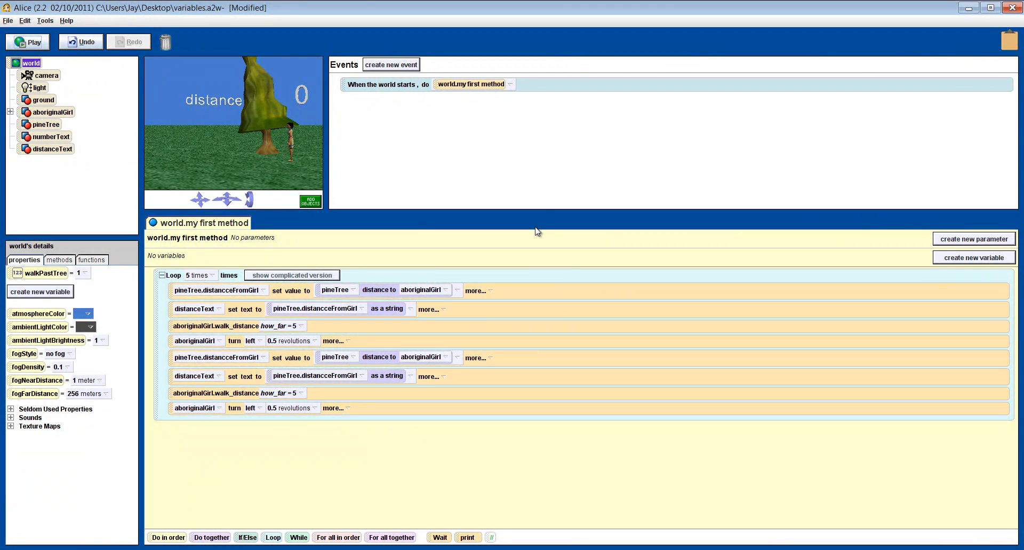
left_click(82, 272)
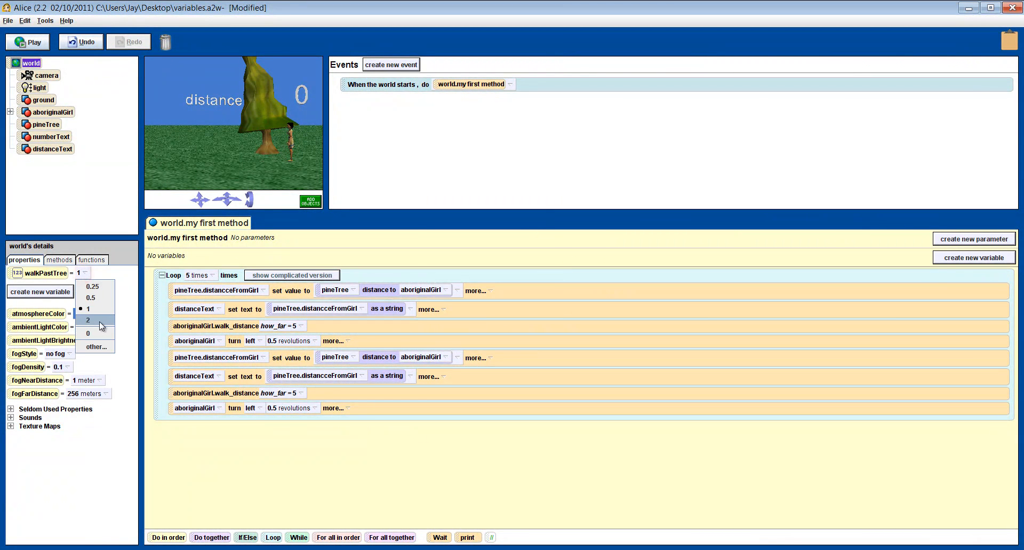
left_click(88, 333)
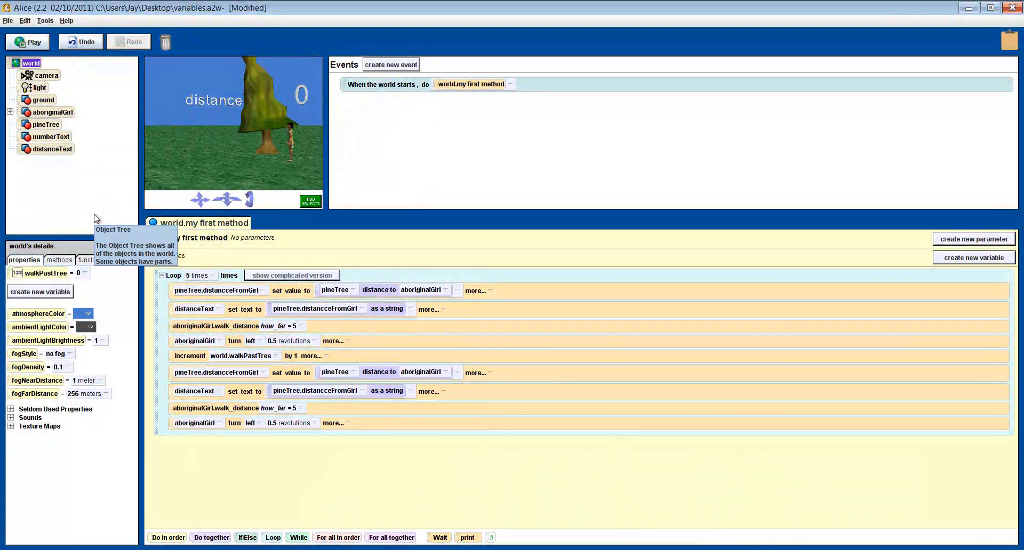
- Show walkPastTree in numberText, then play the world sped up to 4x so the counter reaches 1.0
left_click(50, 136)
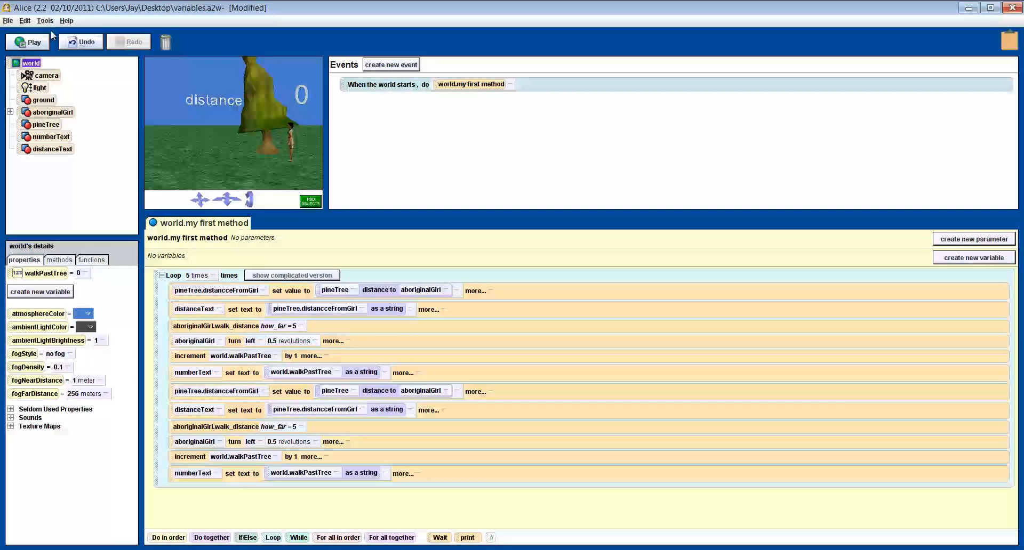
left_click(27, 42)
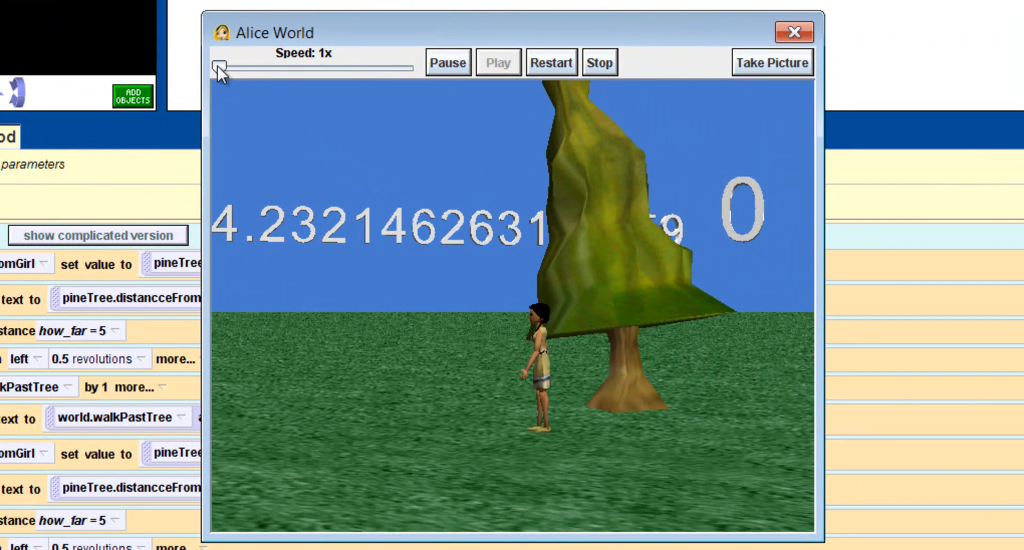
left_click_drag(221, 67, 254, 67)
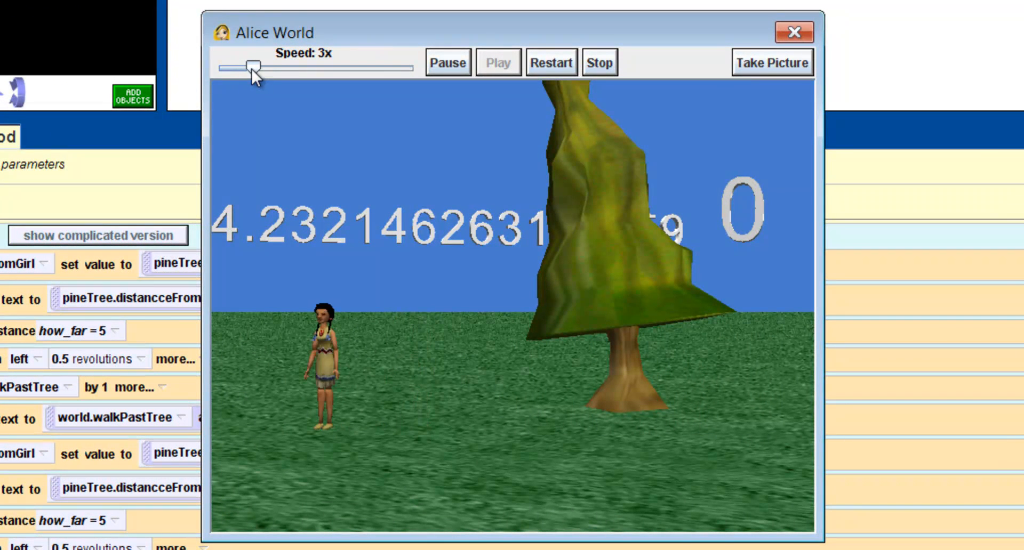
left_click_drag(254, 67, 281, 68)
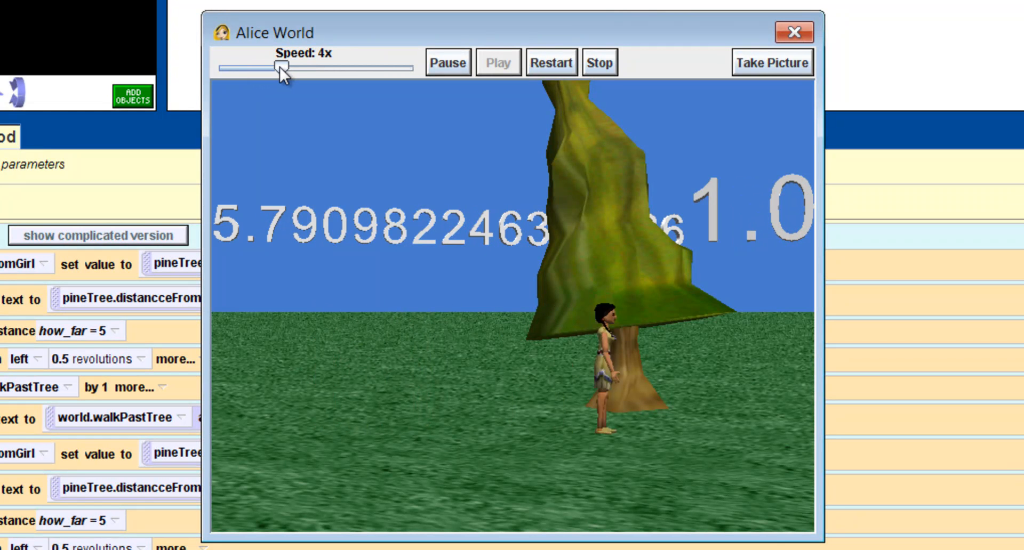